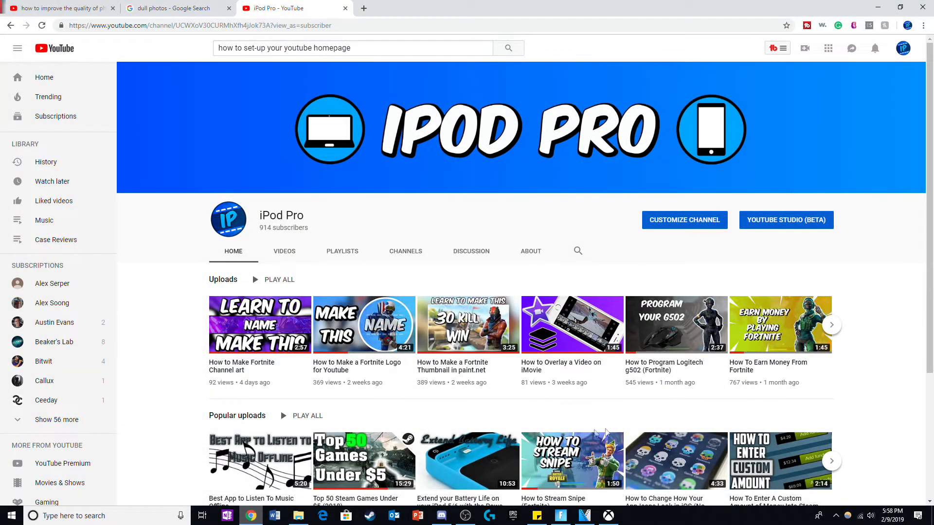
{"action": "mouse_move", "coordinate": [551, 132]}
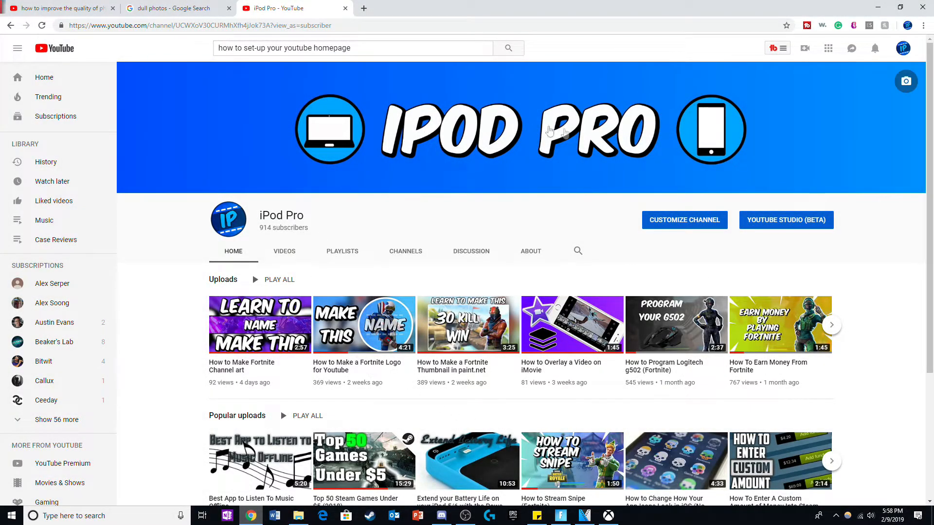
{"action": "mouse_move", "coordinate": [414, 434]}
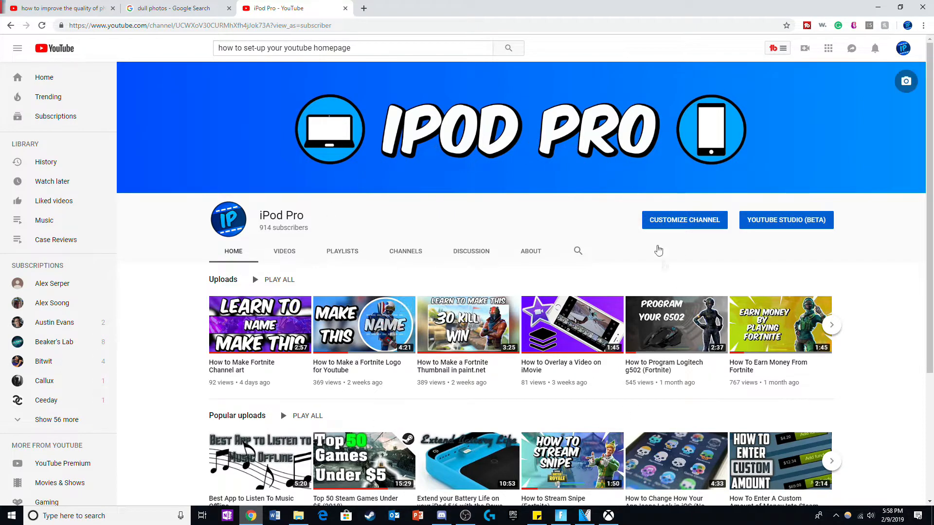
{"action": "mouse_move", "coordinate": [481, 423]}
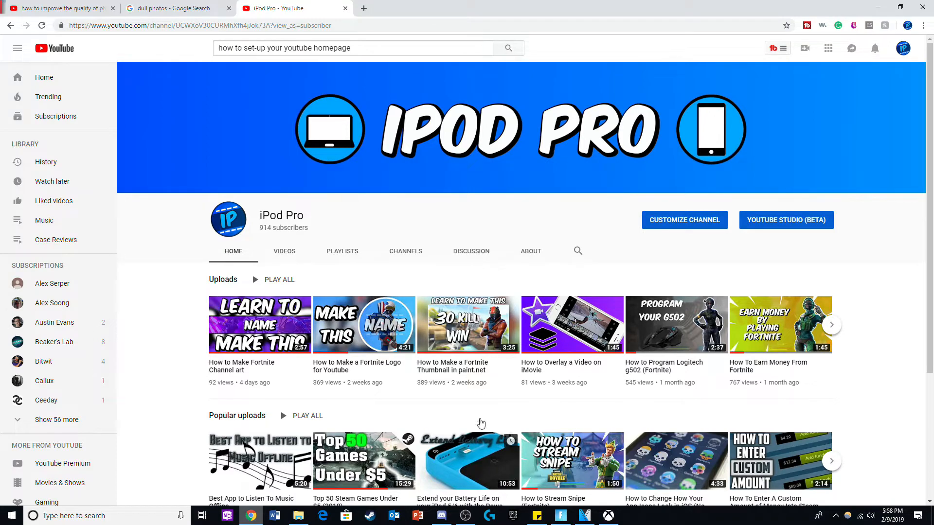
{"action": "mouse_move", "coordinate": [482, 411]}
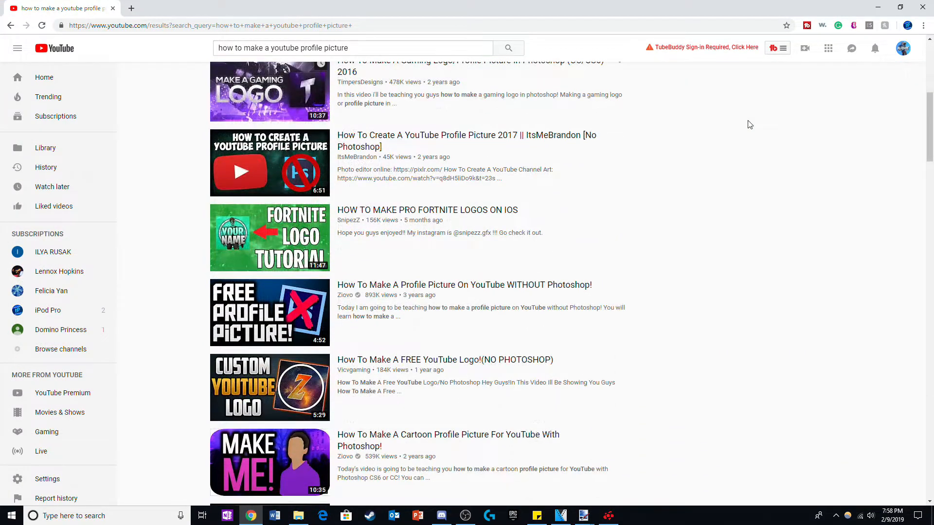
Step: Scroll through the search results for 'how to make a youtube profile picture'
{"action": "scroll", "scroll_direction": "down", "scroll_amount": 3}
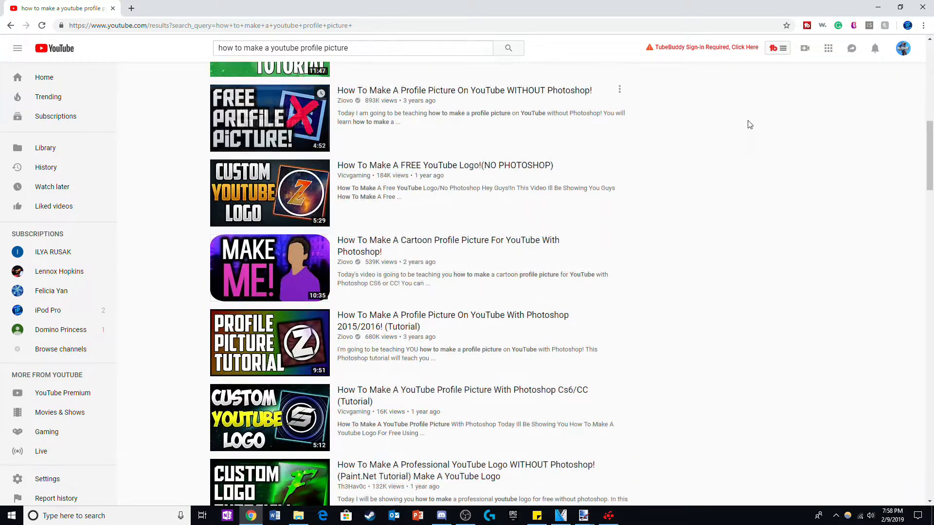
{"action": "scroll", "scroll_direction": "down", "scroll_amount": 3}
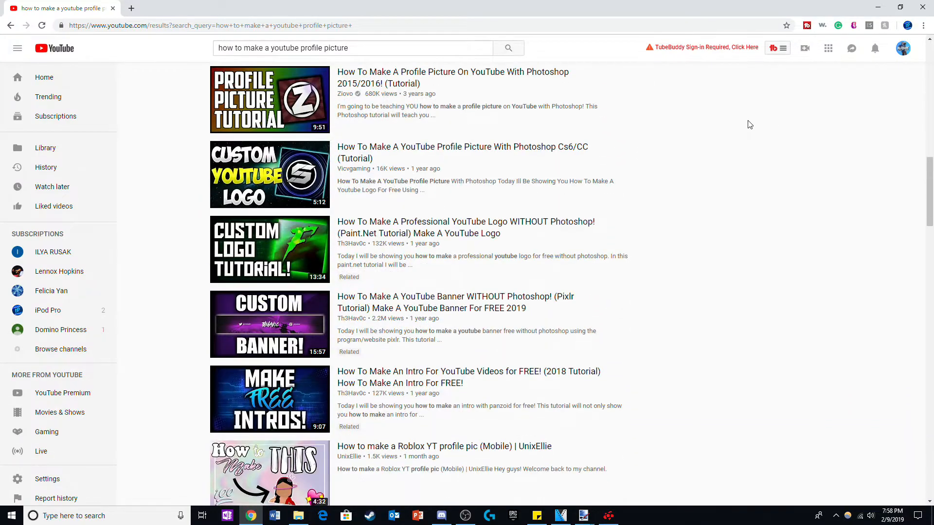
Step: Compare the IPOD PRO banner with the matching IP profile picture and the purple NAME template
{"action": "left_click", "coordinate": [558, 515]}
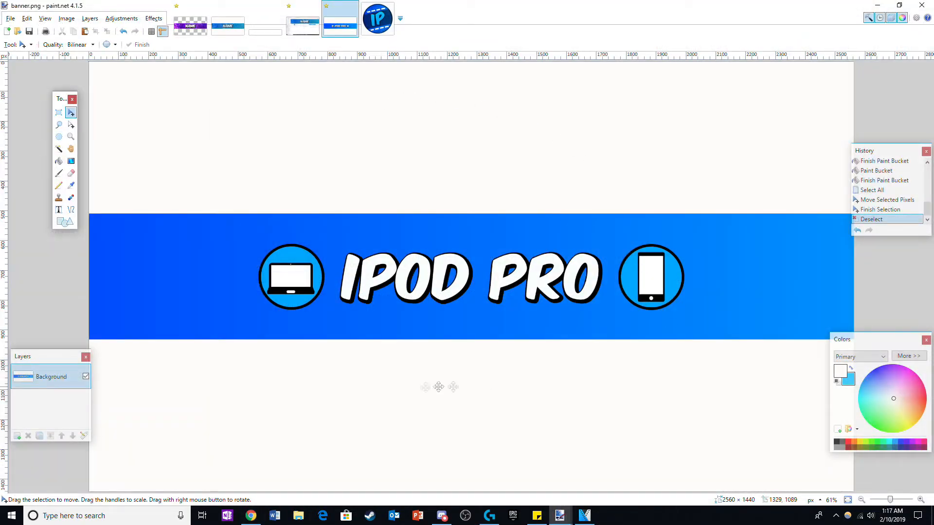
{"action": "left_click", "coordinate": [377, 17]}
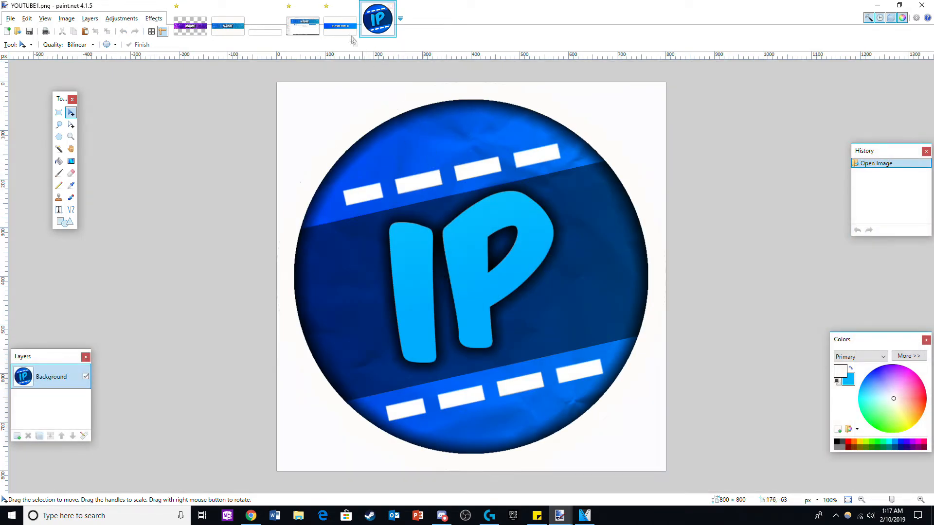
{"action": "left_click", "coordinate": [341, 19]}
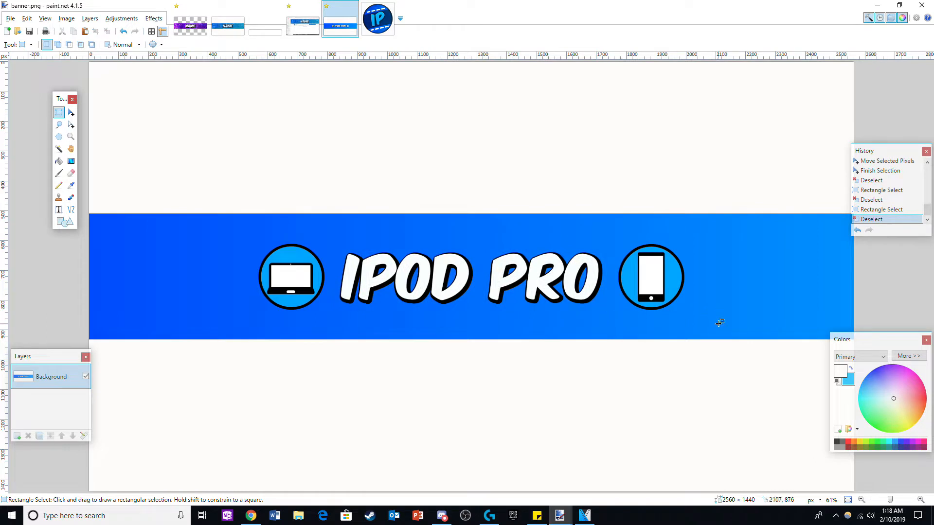
{"action": "mouse_move", "coordinate": [325, 256]}
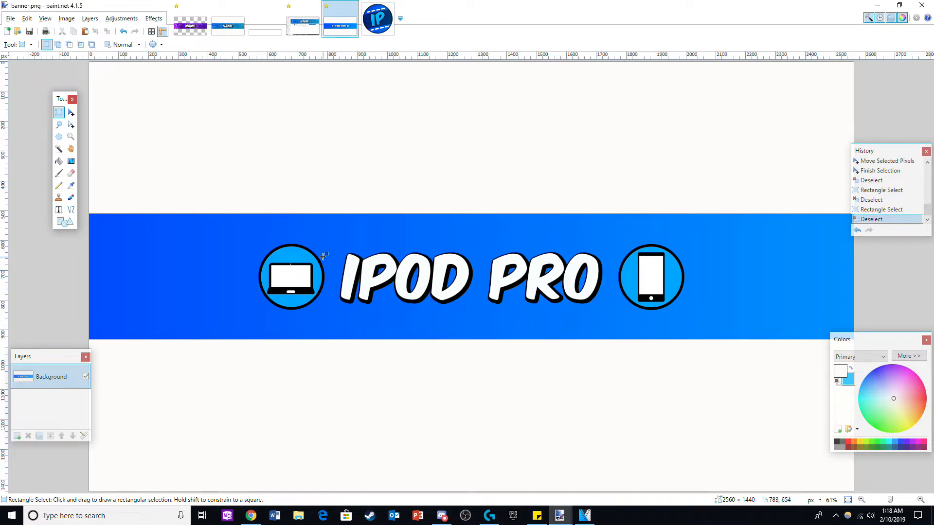
{"action": "mouse_move", "coordinate": [338, 255]}
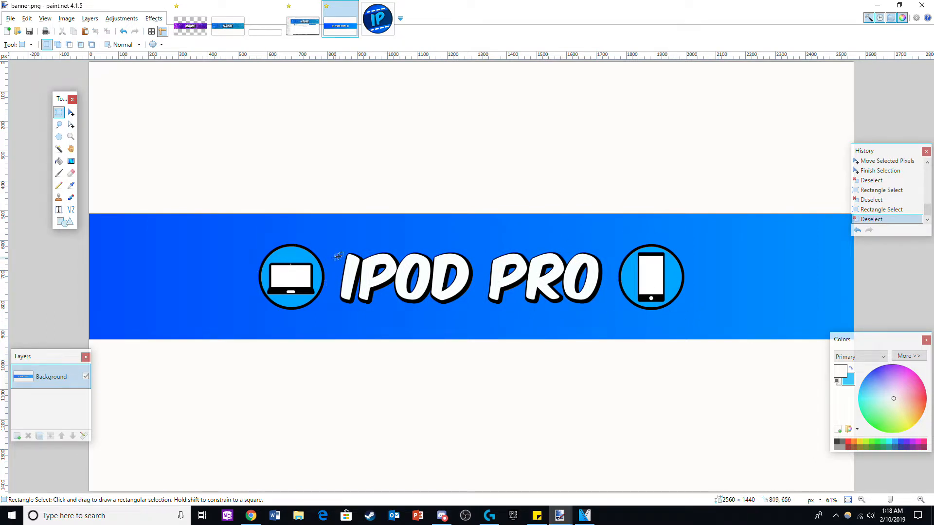
{"action": "left_click", "coordinate": [250, 516]}
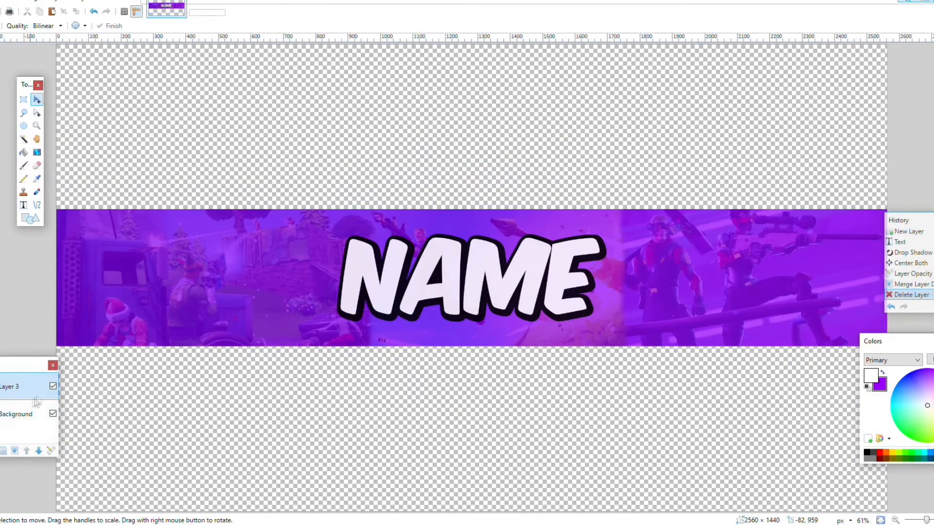
Step: Navigate from the NAME channel page to the iPod Pro channel homepage
{"action": "left_click", "coordinate": [23, 152]}
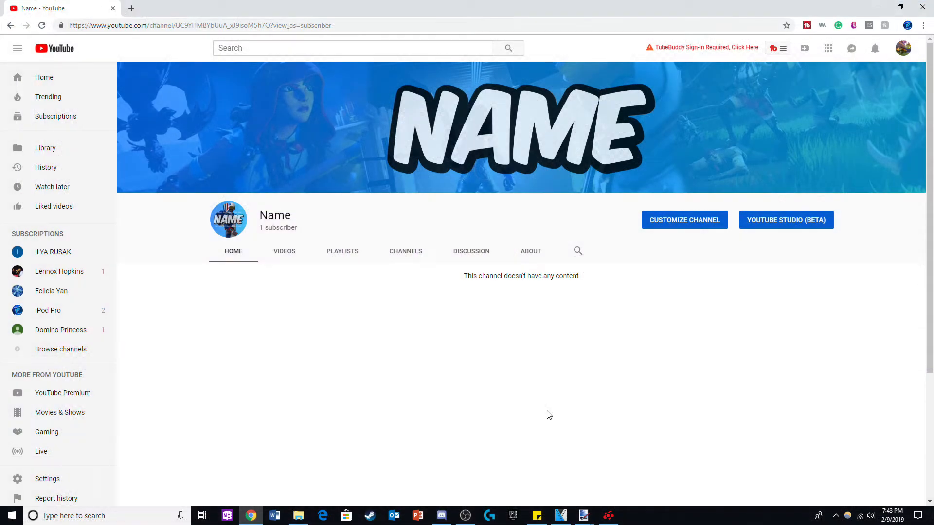
{"action": "mouse_move", "coordinate": [385, 424]}
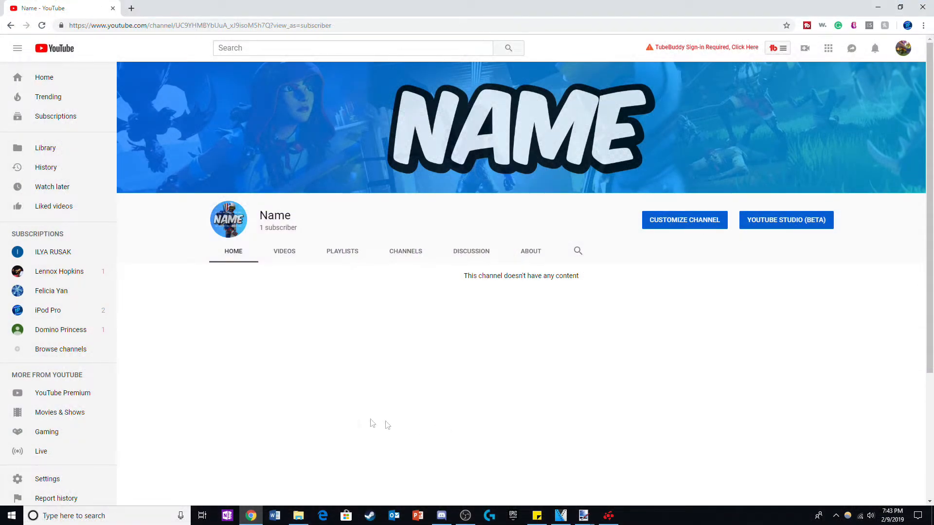
{"action": "left_click", "coordinate": [46, 309]}
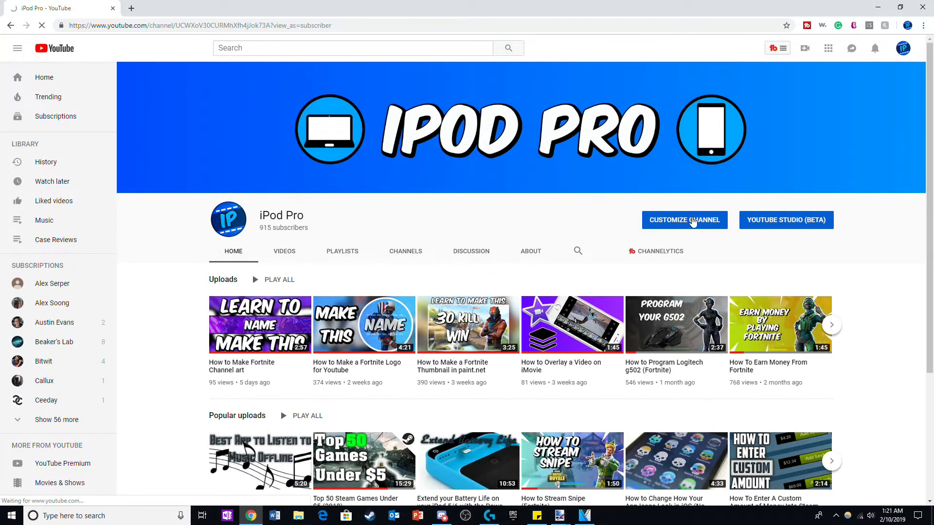
Step: Customize the channel so How to Stream Snipe is featured for returning subscribers
{"action": "left_click", "coordinate": [684, 220]}
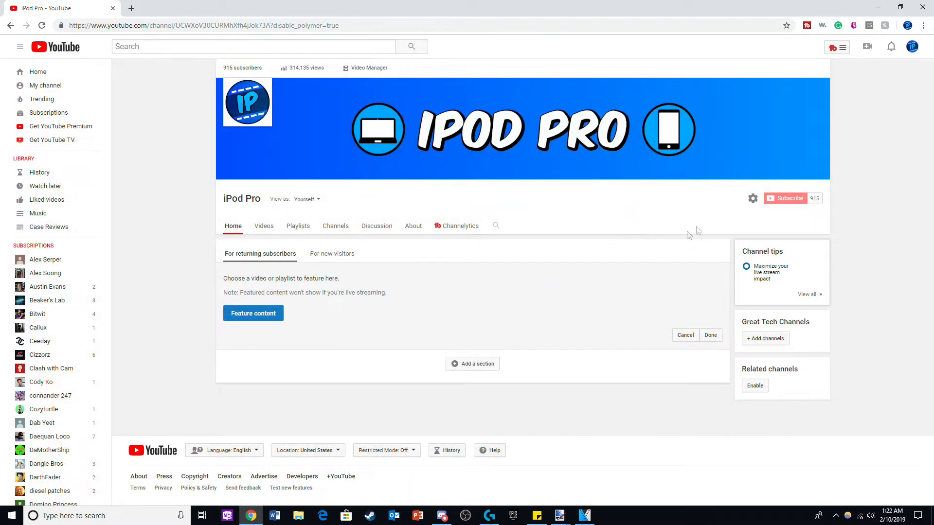
{"action": "mouse_move", "coordinate": [851, 131]}
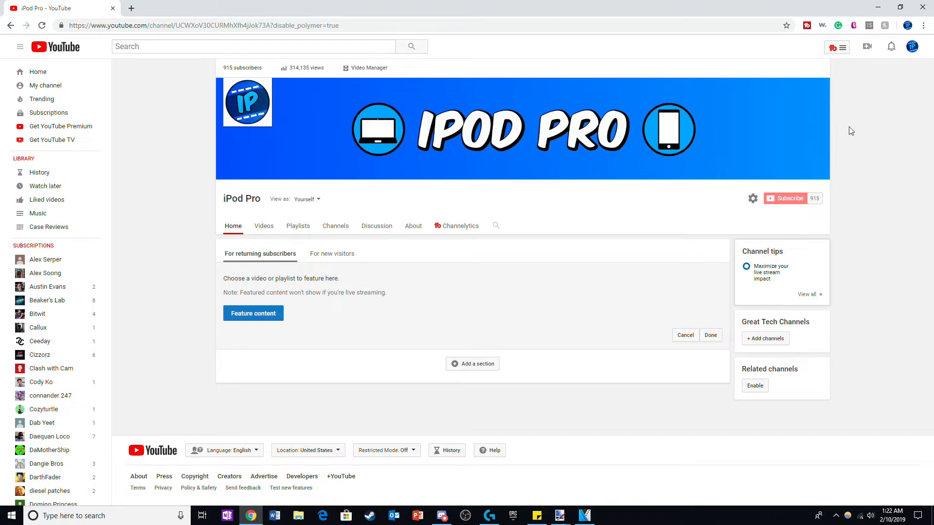
{"action": "mouse_move", "coordinate": [588, 105]}
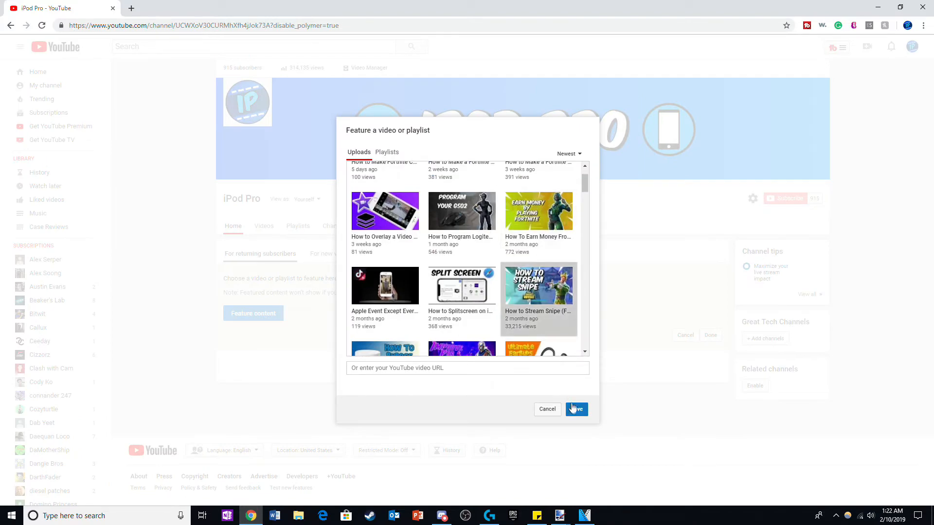
{"action": "left_click", "coordinate": [575, 409]}
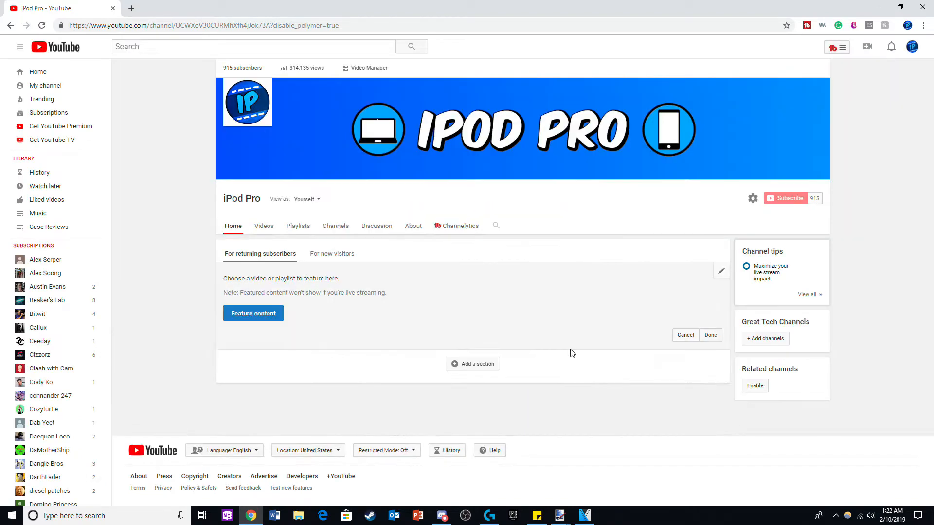
{"action": "left_click", "coordinate": [253, 313]}
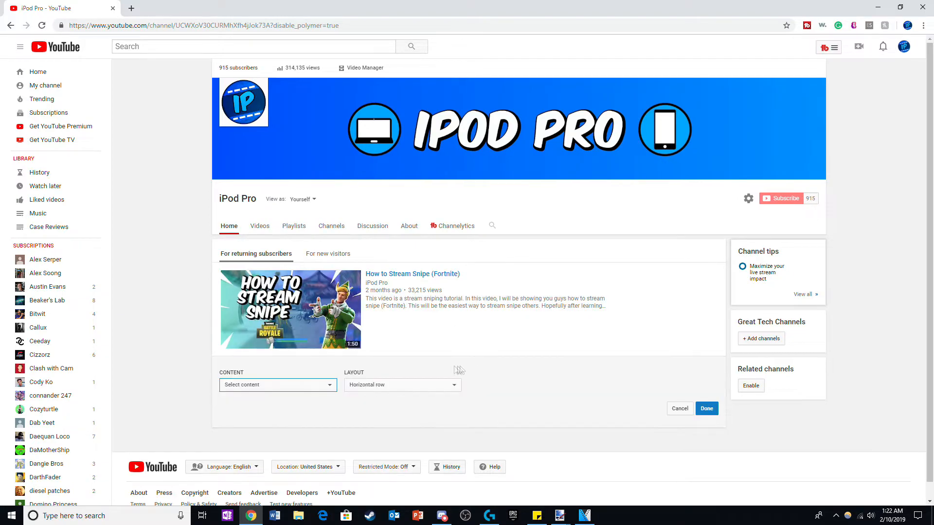
Step: Add an Uploads section laid out as a vertical list
{"action": "left_click", "coordinate": [401, 385]}
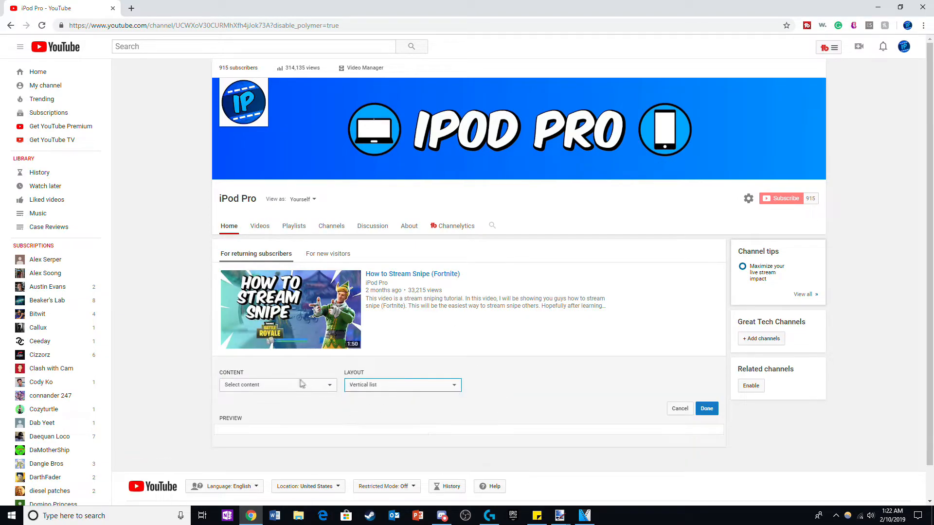
{"action": "left_click", "coordinate": [277, 384]}
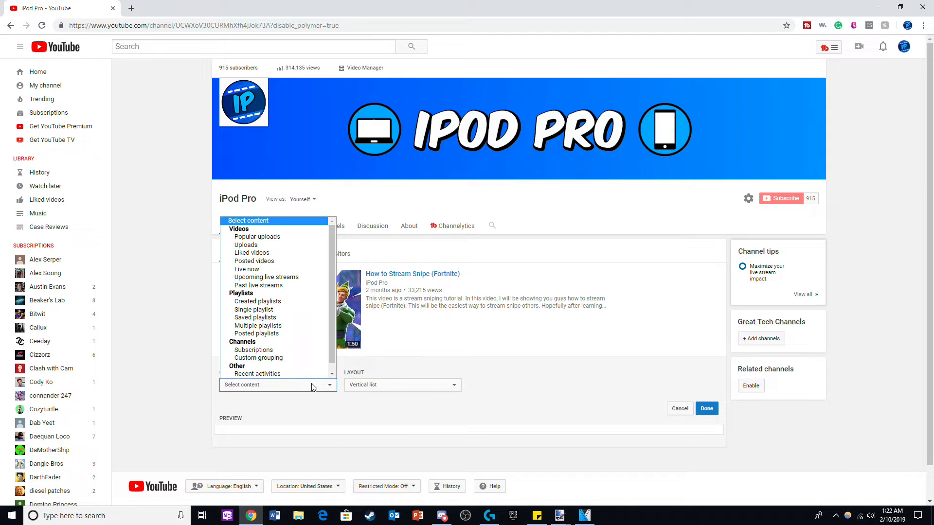
{"action": "mouse_move", "coordinate": [362, 356]}
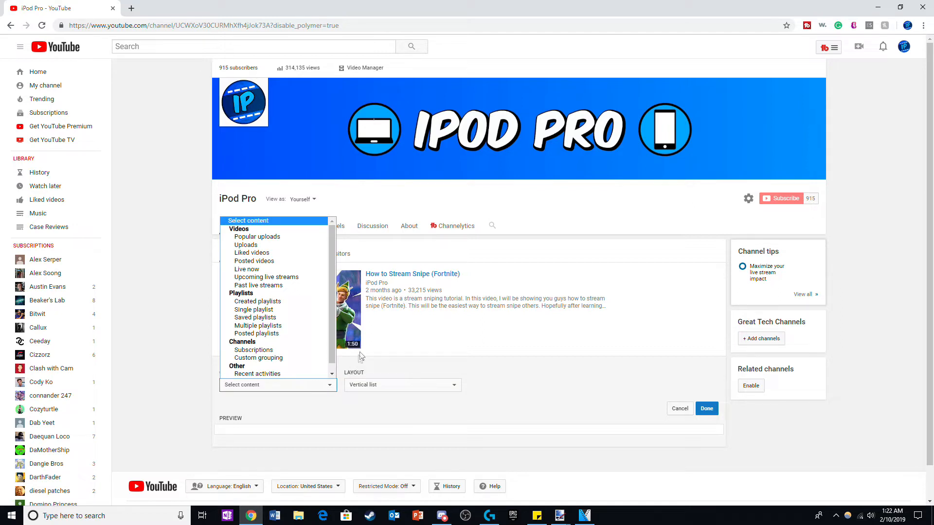
{"action": "left_click", "coordinate": [245, 245]}
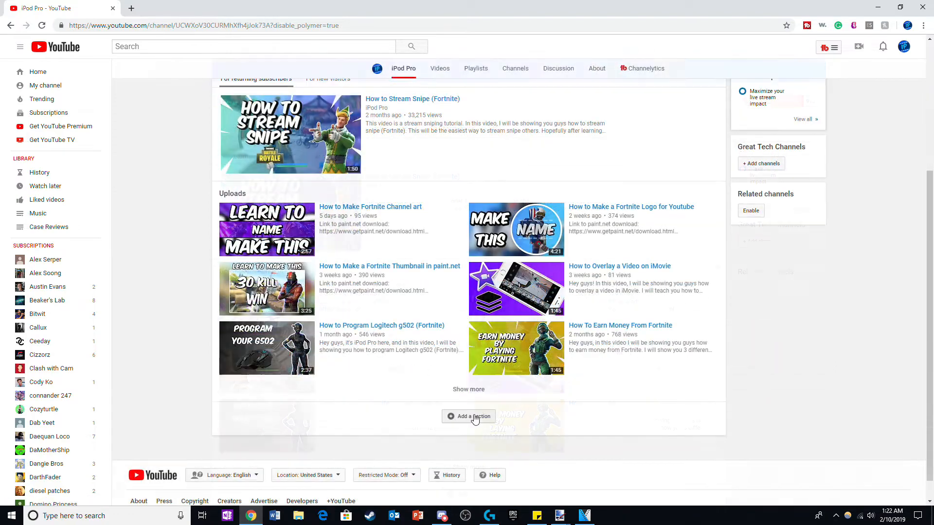
Step: Start a Popular uploads section, discarding the unfinished extra one
{"action": "left_click", "coordinate": [468, 416]}
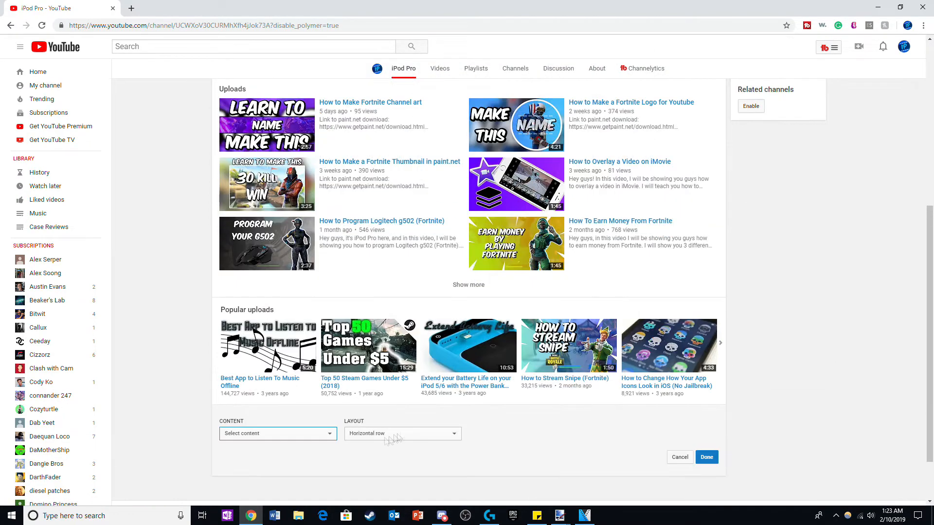
{"action": "left_click", "coordinate": [277, 433]}
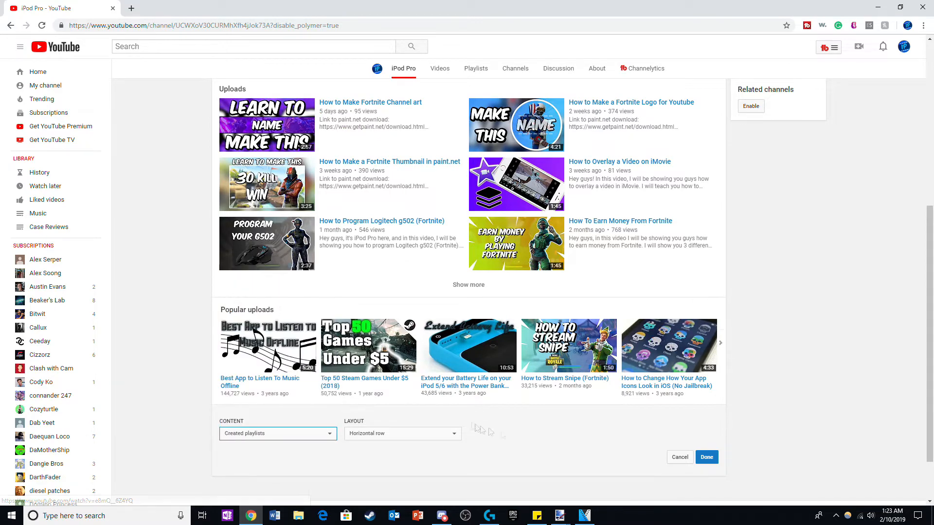
{"action": "left_click", "coordinate": [706, 457]}
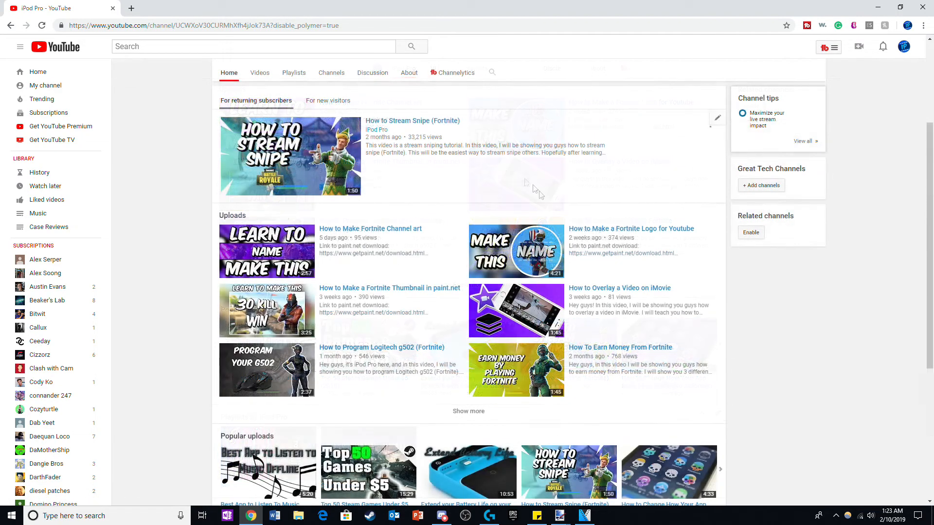
Step: Switch the homepage preview to the For new visitors view
{"action": "scroll", "scroll_direction": "up", "scroll_amount": 3}
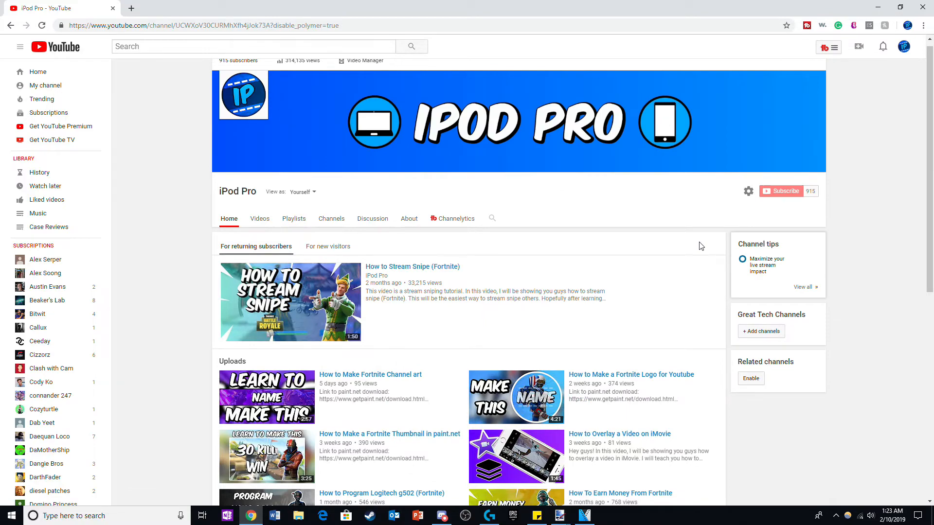
{"action": "left_click", "coordinate": [327, 246]}
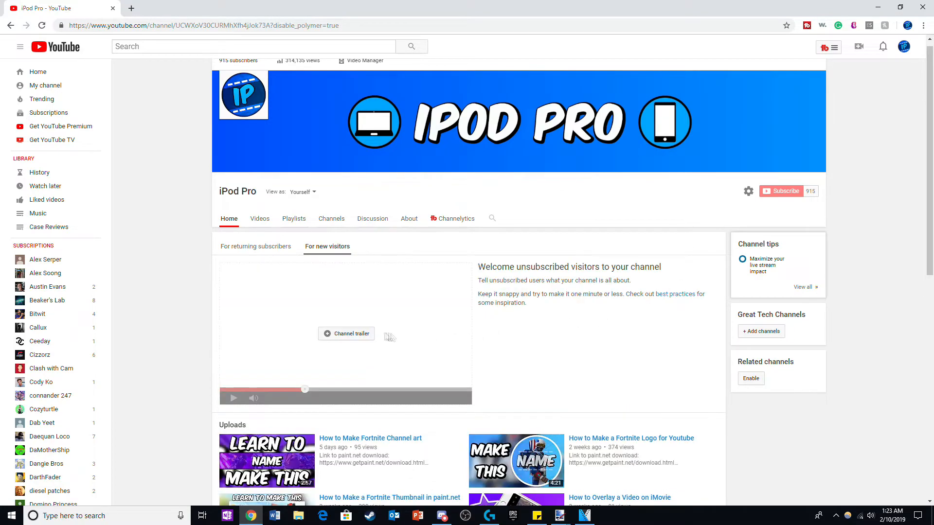
{"action": "scroll", "scroll_direction": "down", "scroll_amount": 3}
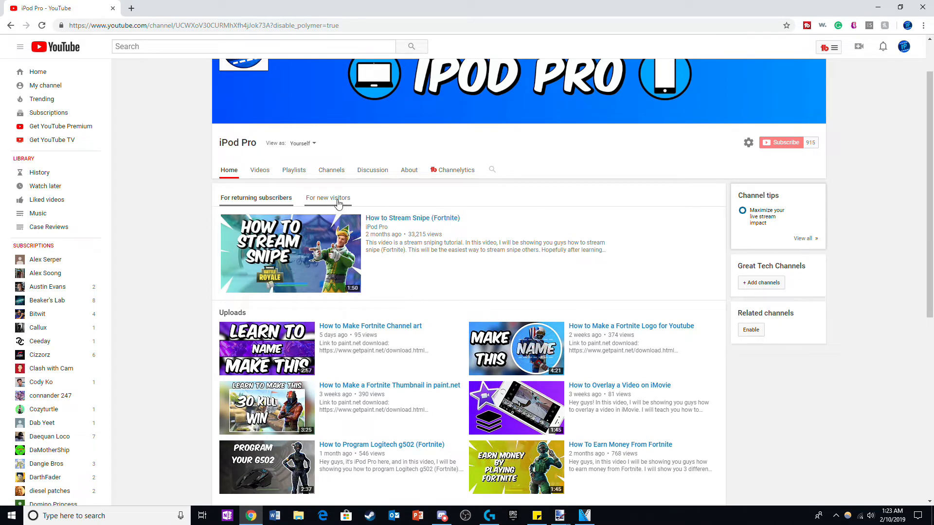
{"action": "left_click", "coordinate": [327, 197]}
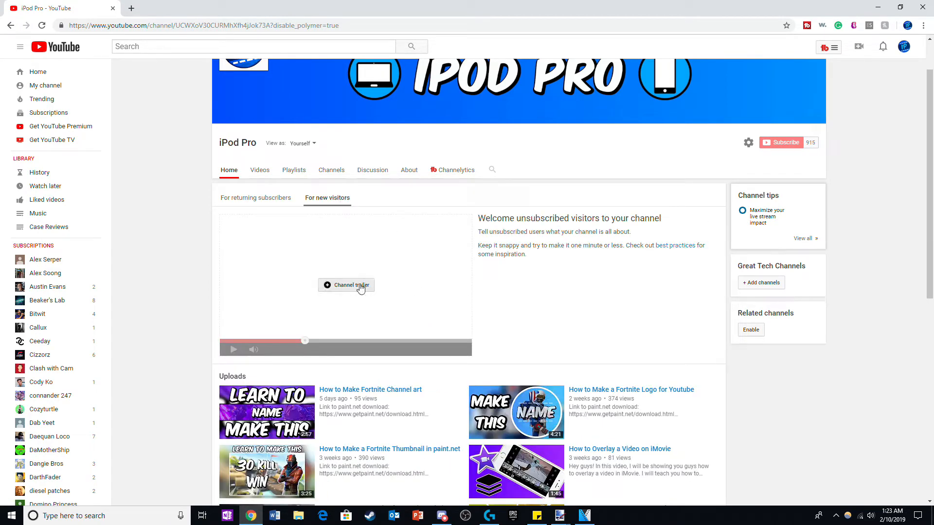
Step: Choose How to Stream Snipe (Fortnite) as the channel trailer and head to account settings
{"action": "left_click", "coordinate": [346, 285]}
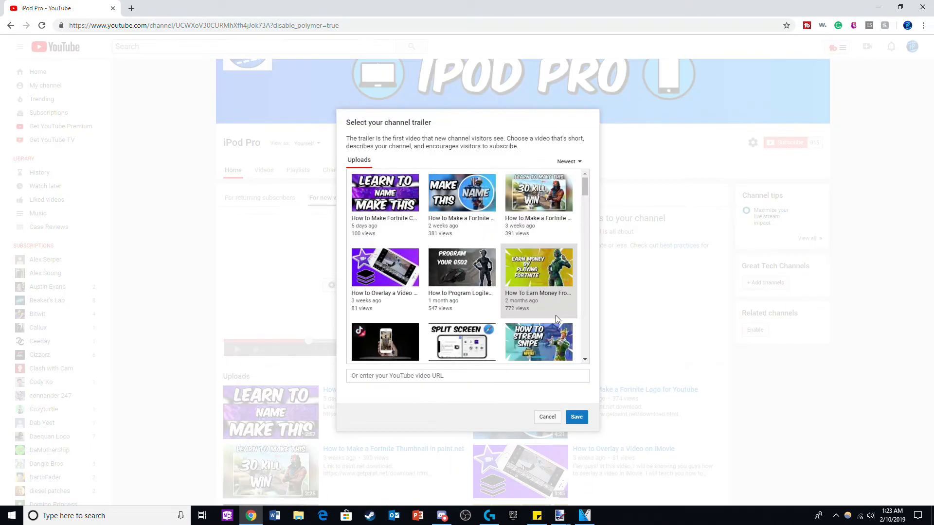
{"action": "mouse_move", "coordinate": [520, 283]}
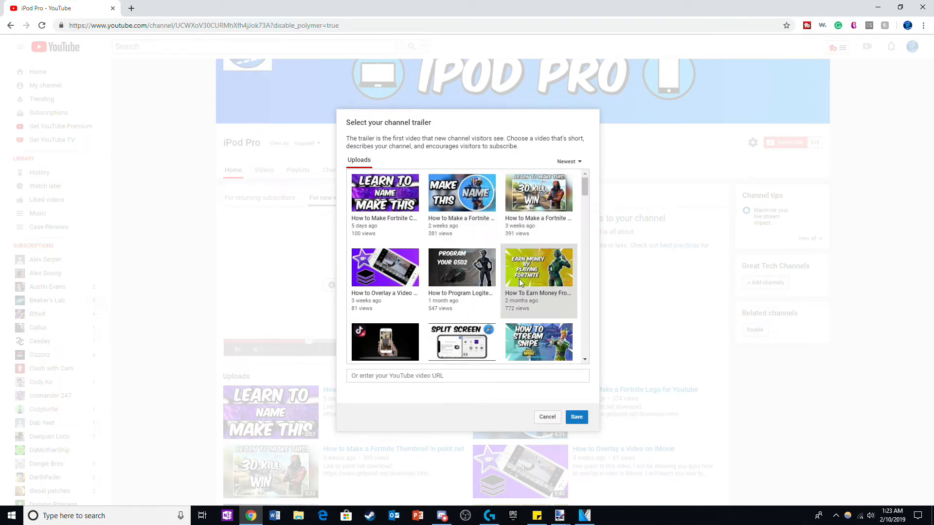
{"action": "scroll", "scroll_direction": "down", "scroll_amount": 3}
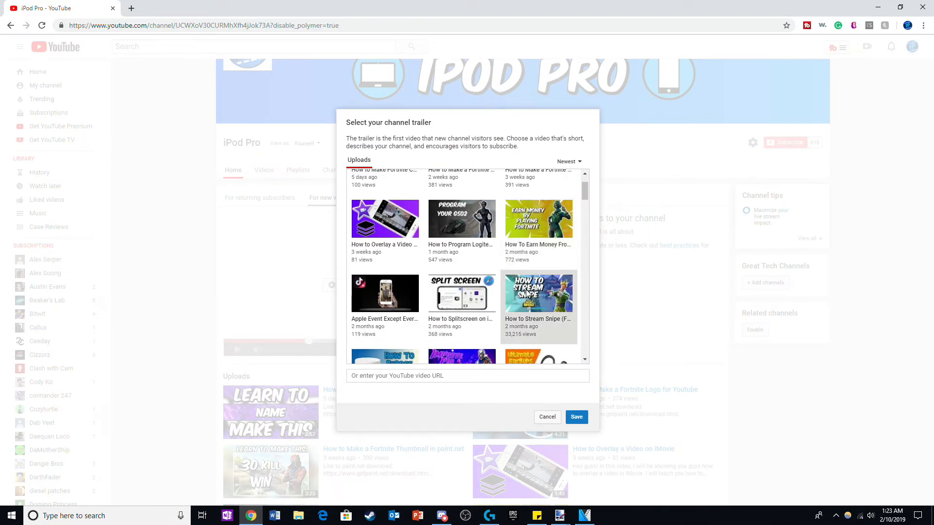
{"action": "left_click", "coordinate": [546, 417]}
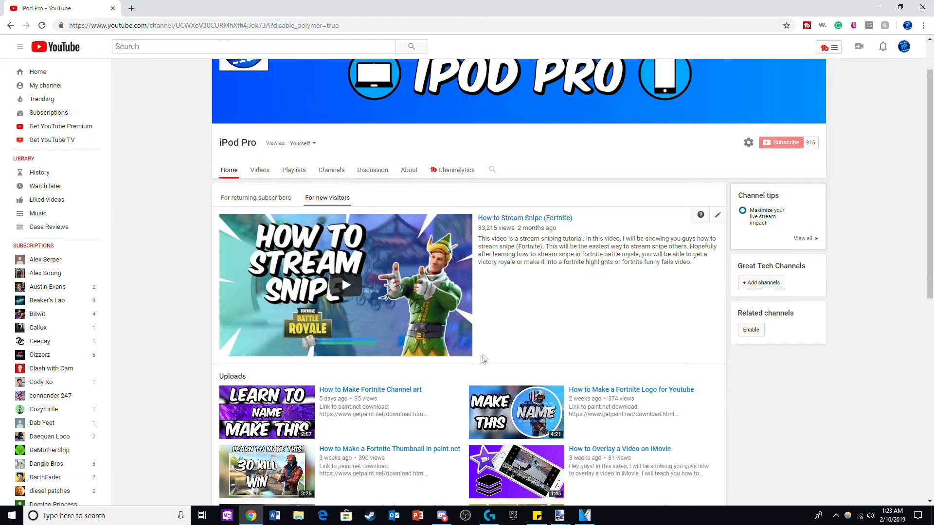
{"action": "left_click", "coordinate": [903, 48]}
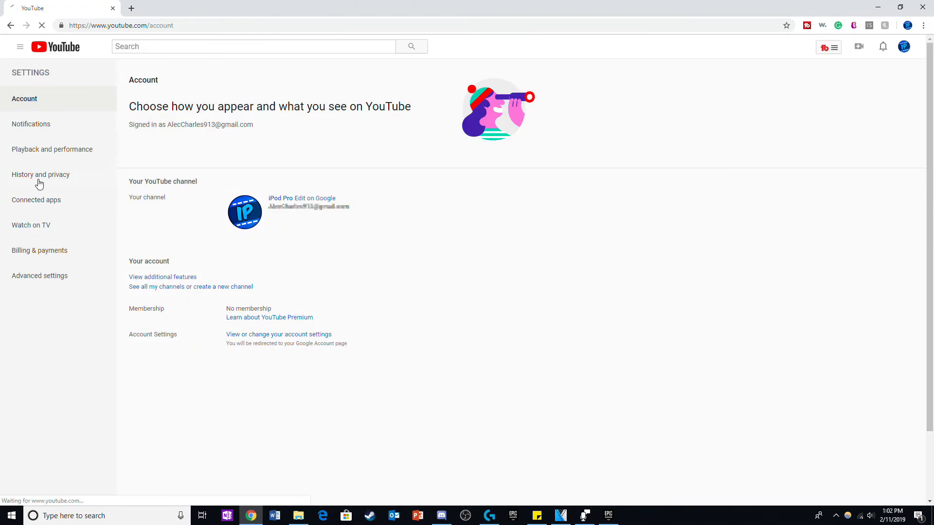
Step: In History and privacy, keep liked videos, saved playlists and subscriptions private and save
{"action": "left_click", "coordinate": [41, 174]}
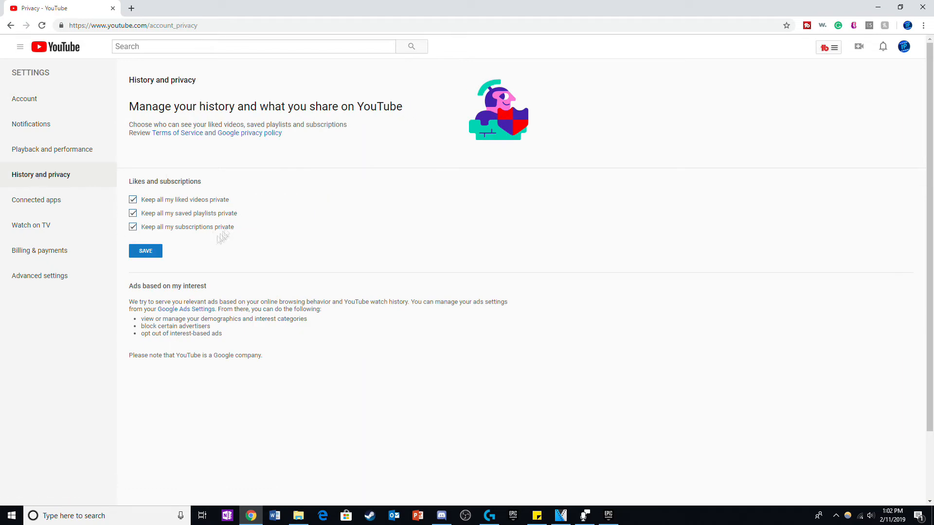
{"action": "left_click", "coordinate": [145, 250]}
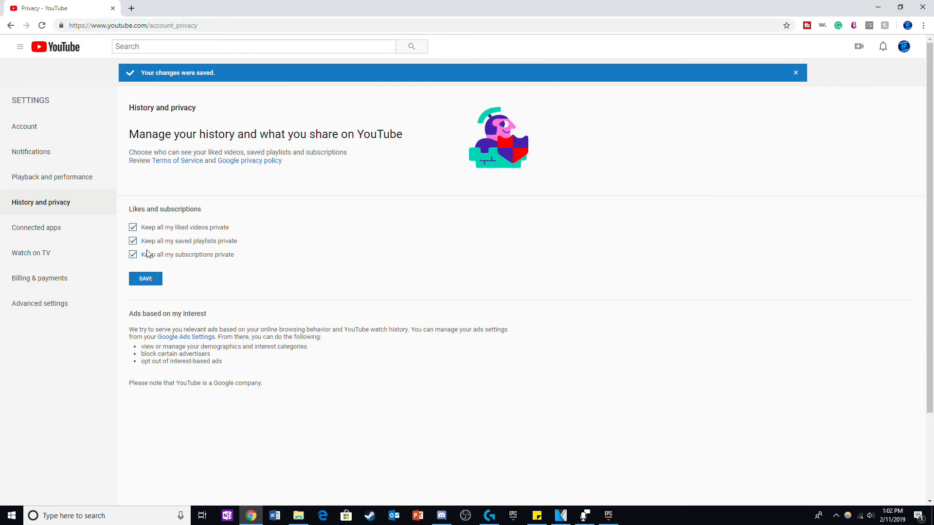